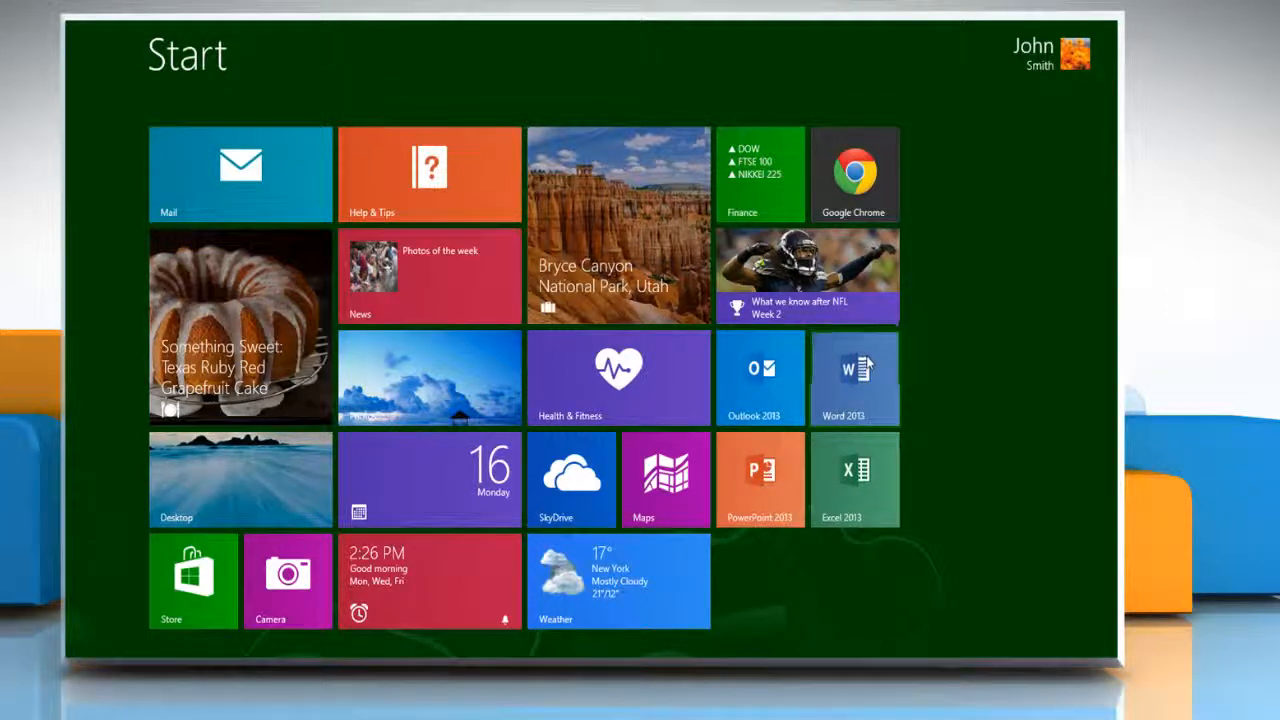
# - Launch Word 2013 from the Start screen and create a blank document
pyautogui.click(854, 377)
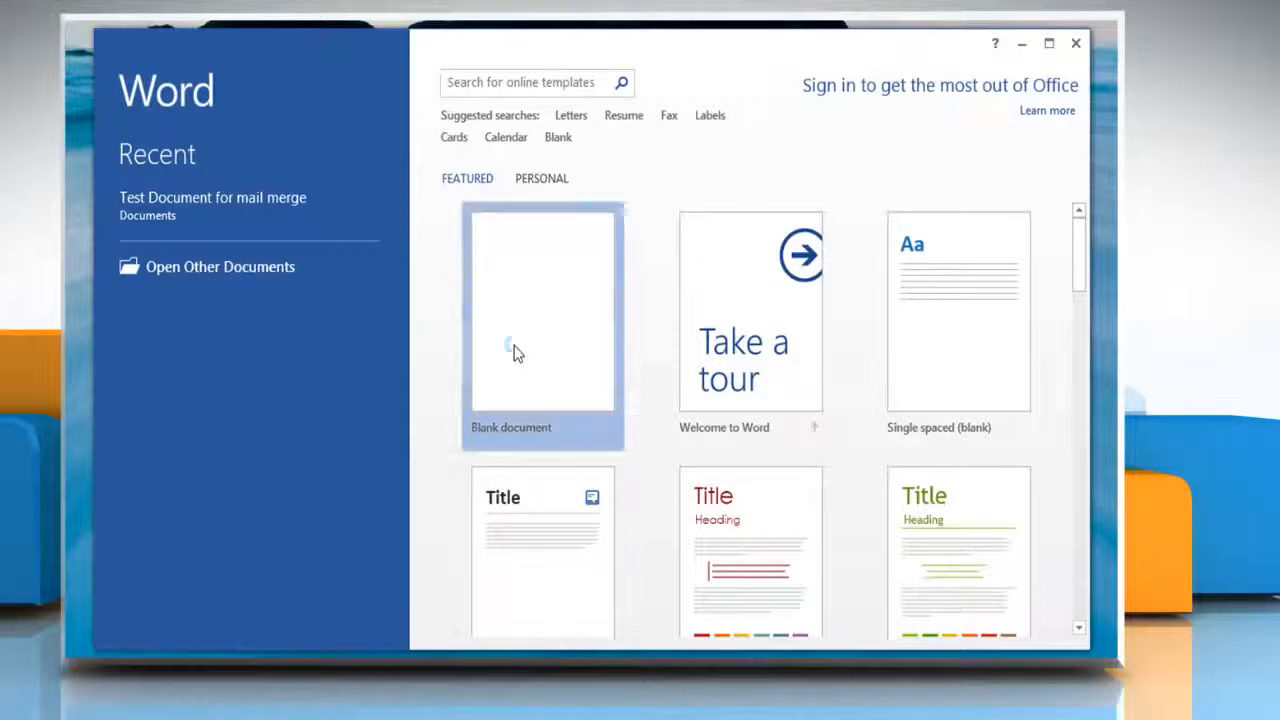
pyautogui.click(543, 311)
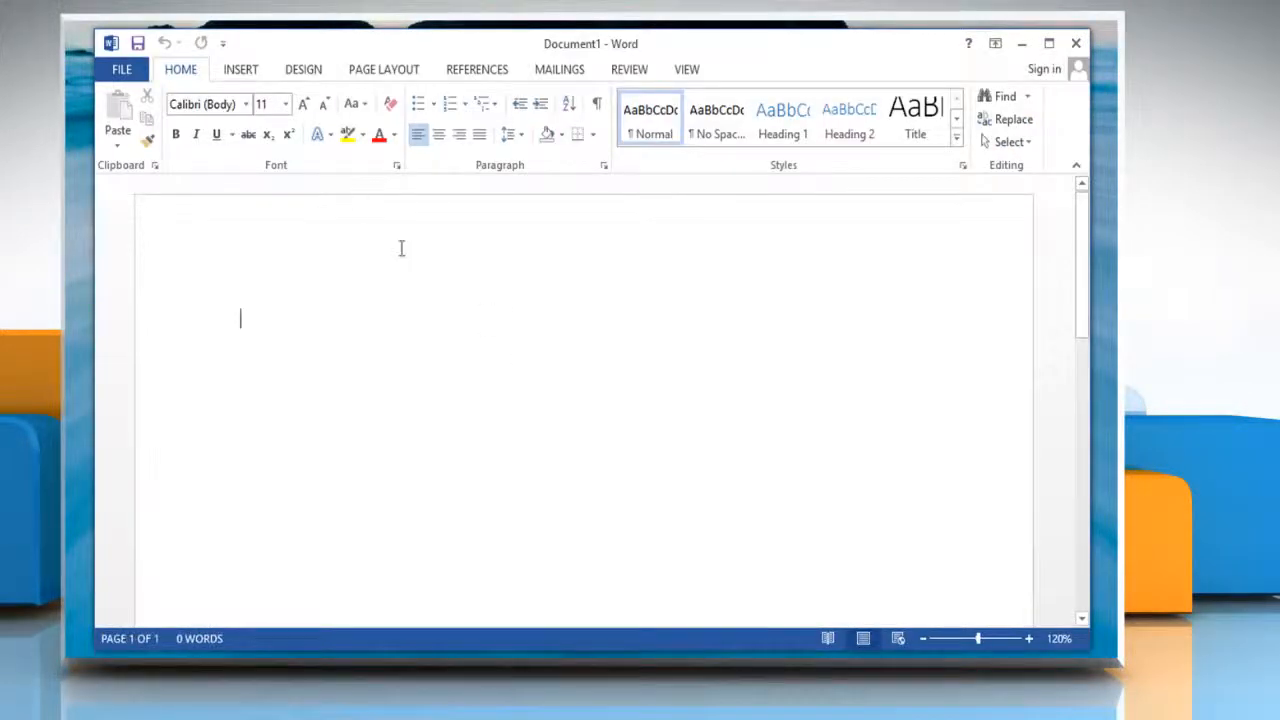
# - Insert a Bending Picture Caption List SmartArt from the Picture category
pyautogui.click(240, 69)
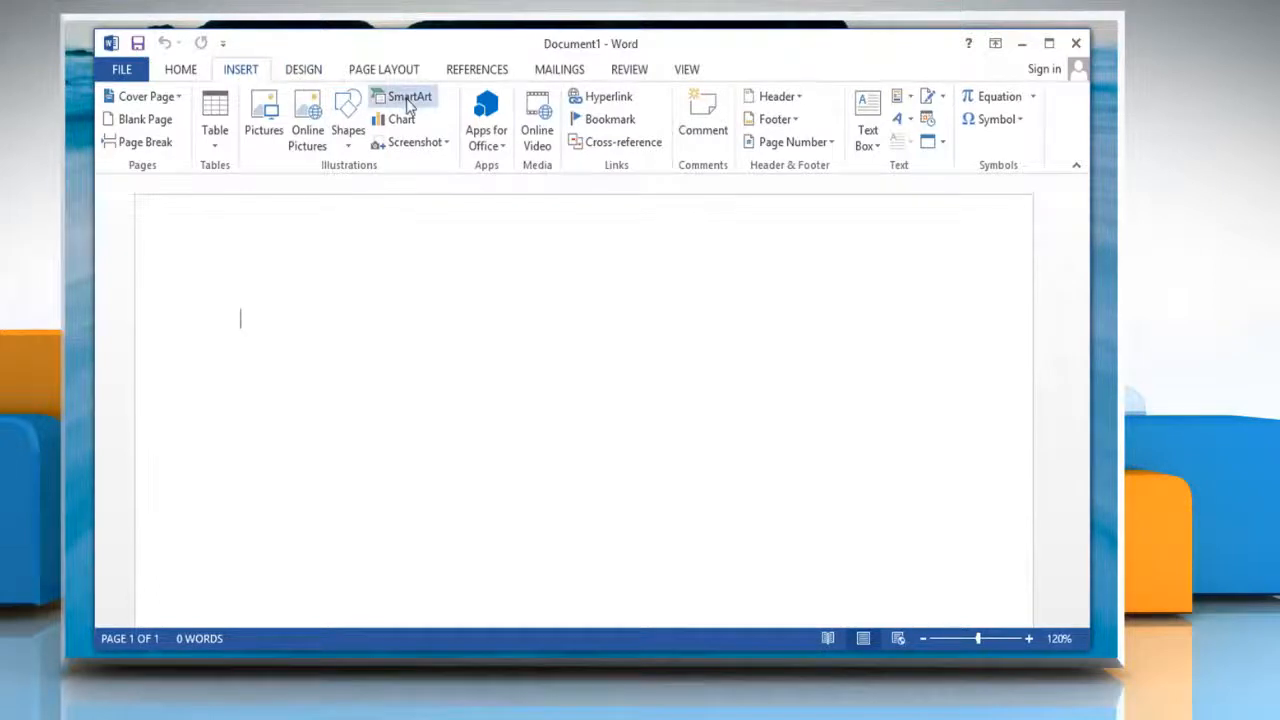
pyautogui.click(409, 96)
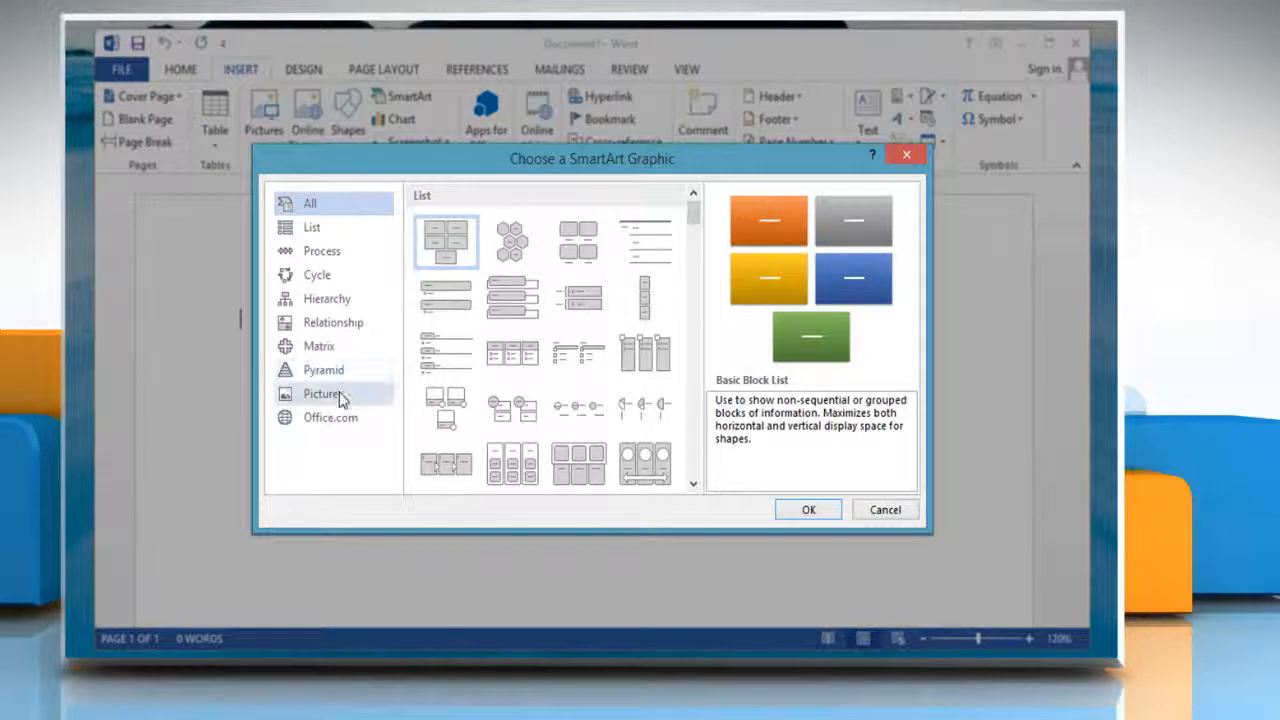
pyautogui.click(320, 393)
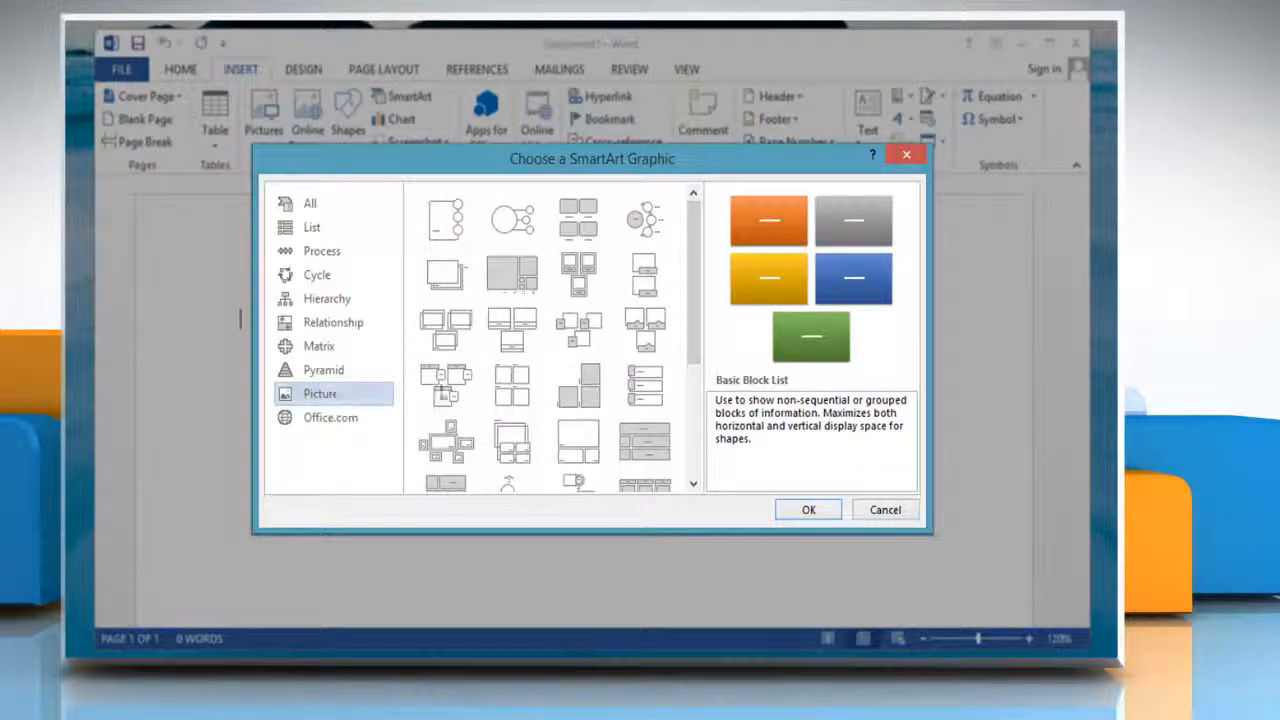
pyautogui.click(644, 330)
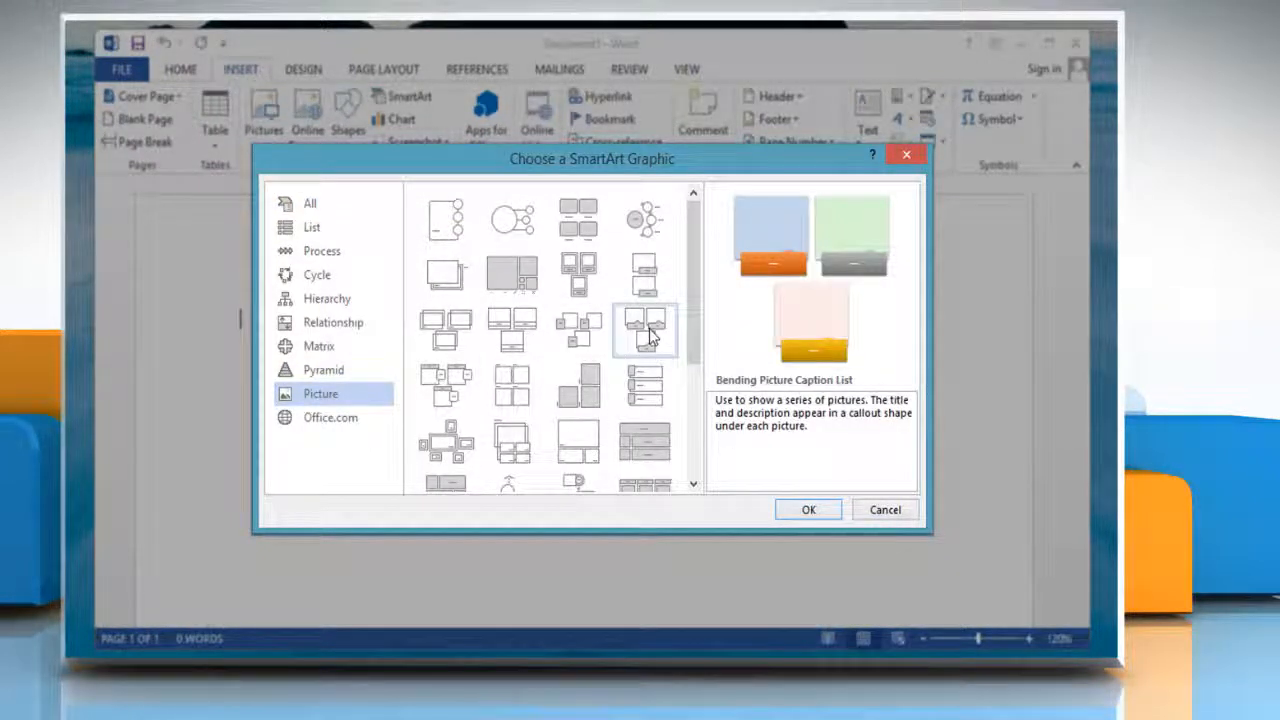
pyautogui.click(808, 509)
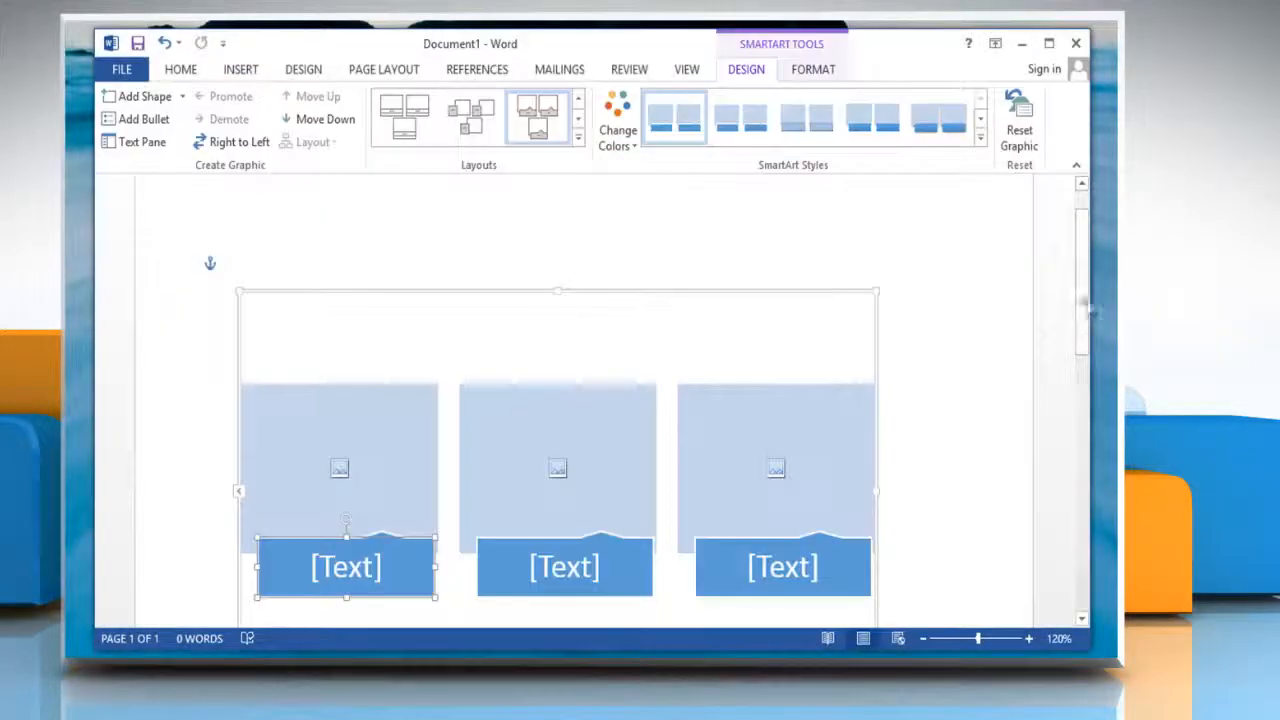
# - Enter the captions Point 1, Point 2 and Point 3 in the SmartArt text pane
pyautogui.scroll(-3)
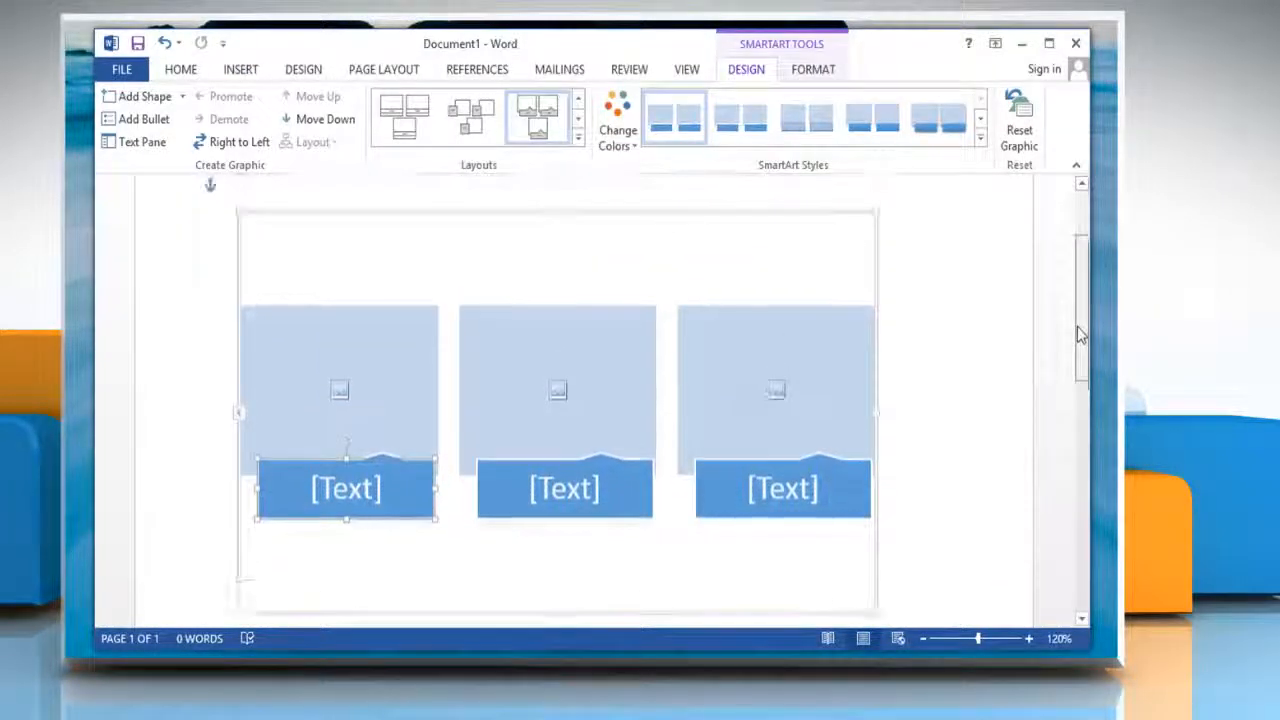
pyautogui.click(142, 141)
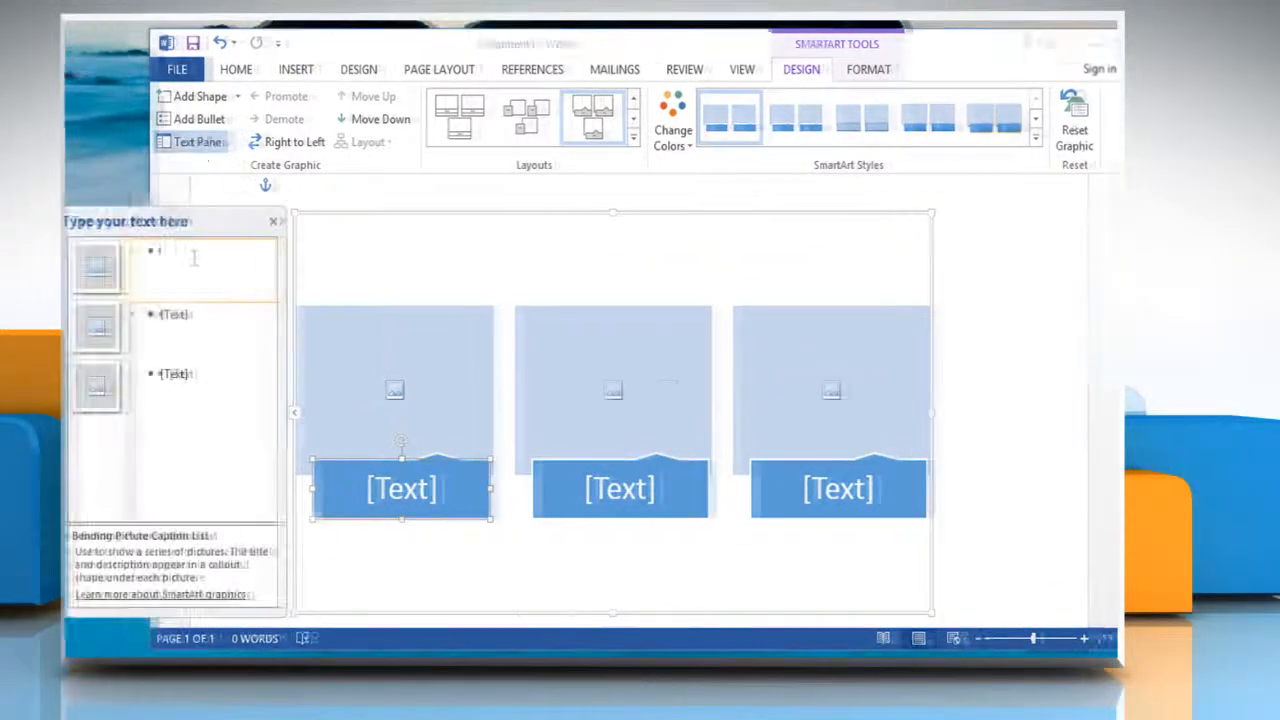
pyautogui.write('Point 1')
pyautogui.click(203, 374)
pyautogui.write('Point 3')
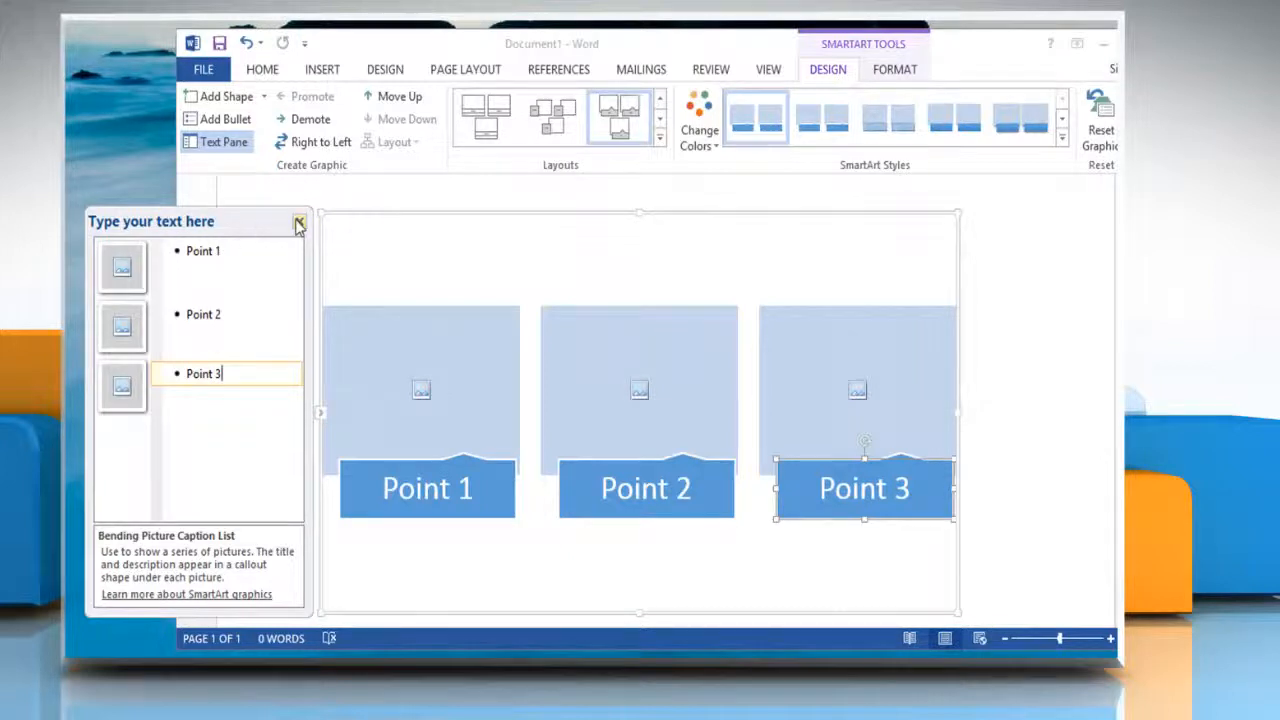
pyautogui.click(299, 221)
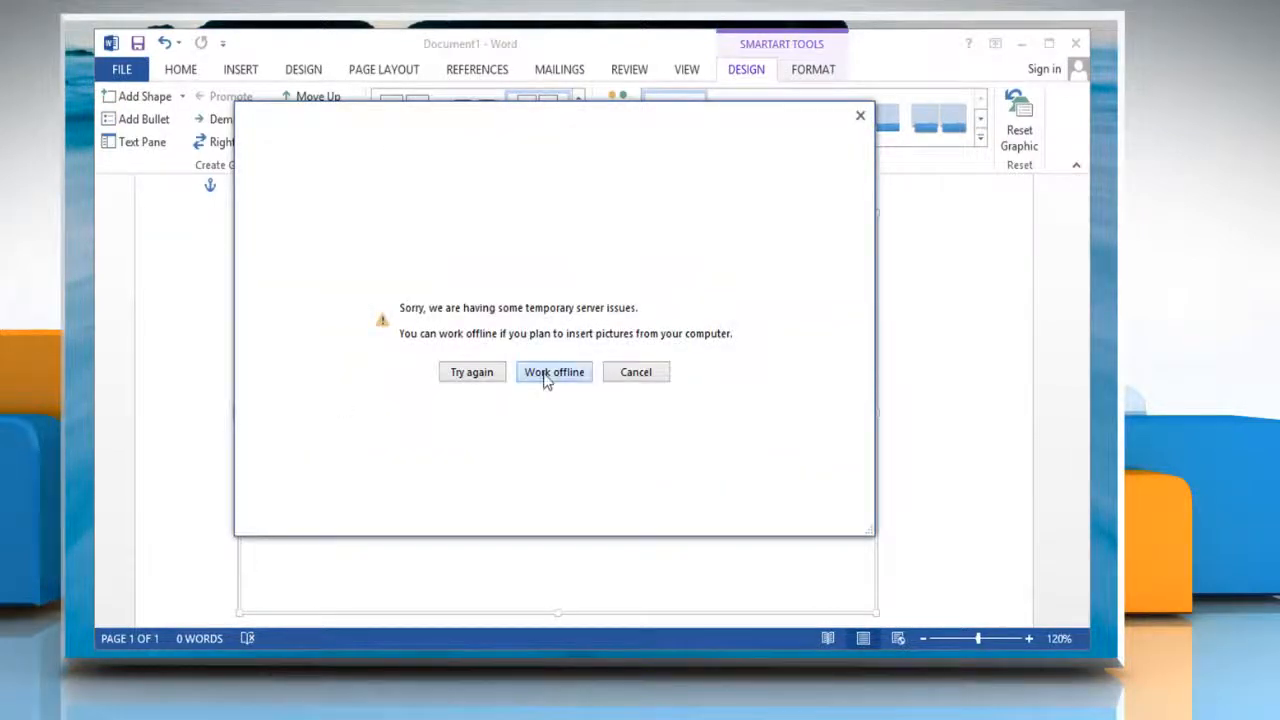
# - Fill the first two picture placeholders with offline photos of a woman and a man at laptops
pyautogui.click(554, 371)
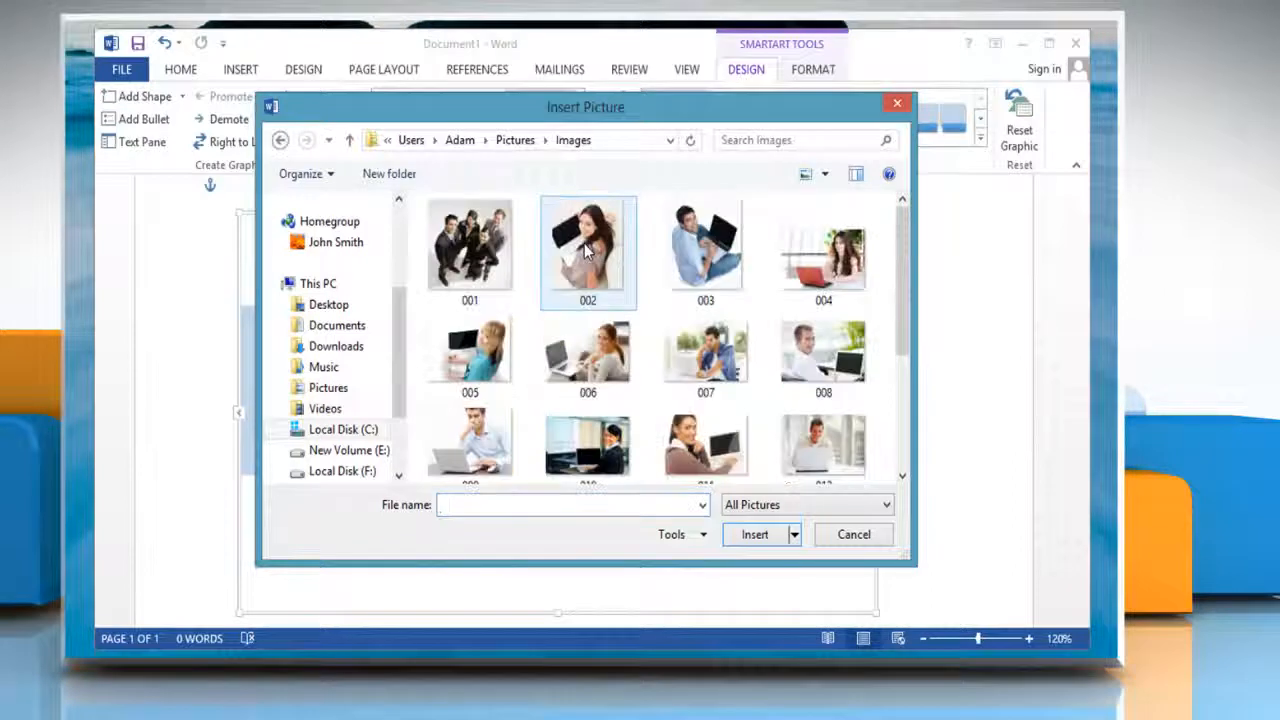
pyautogui.click(588, 357)
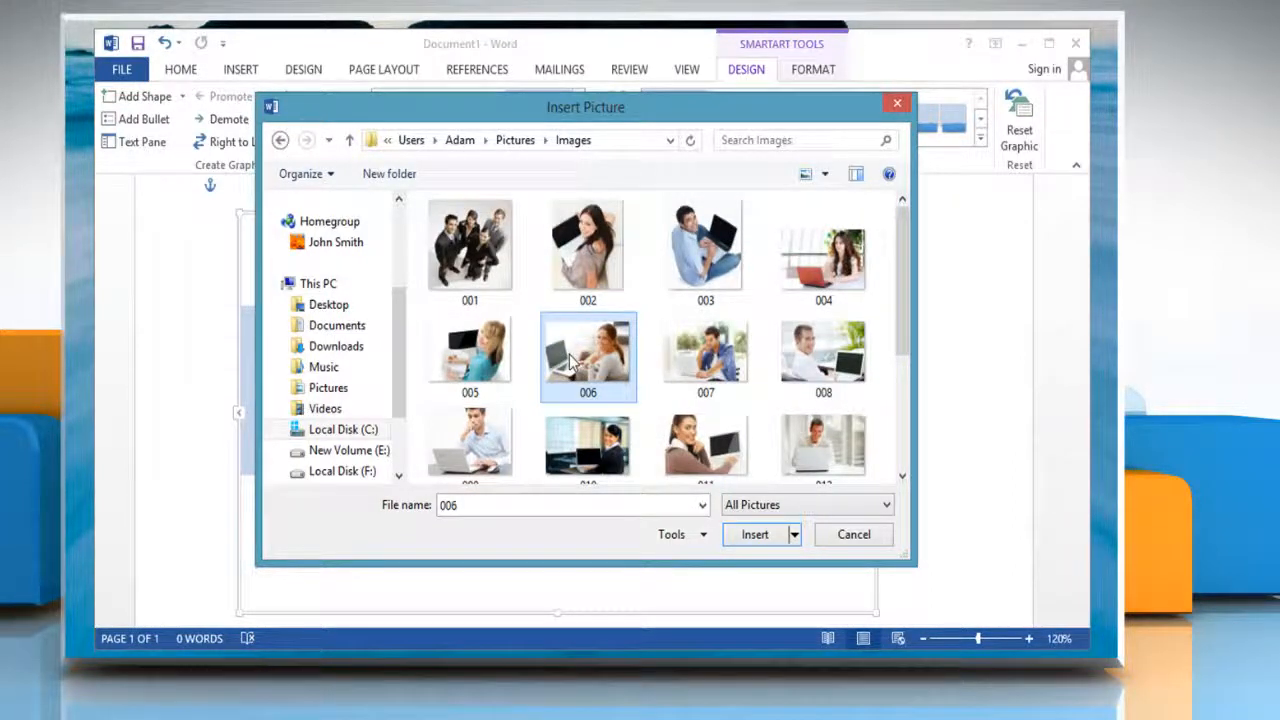
pyautogui.click(754, 534)
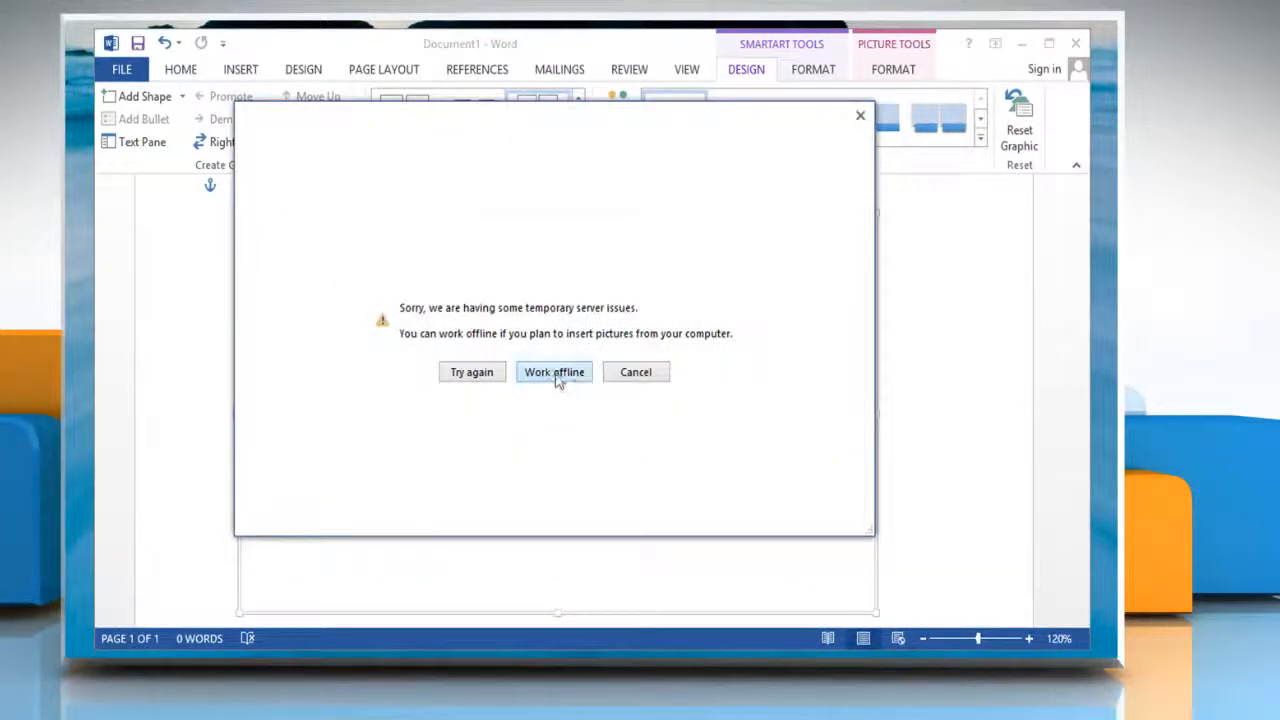
pyautogui.click(554, 371)
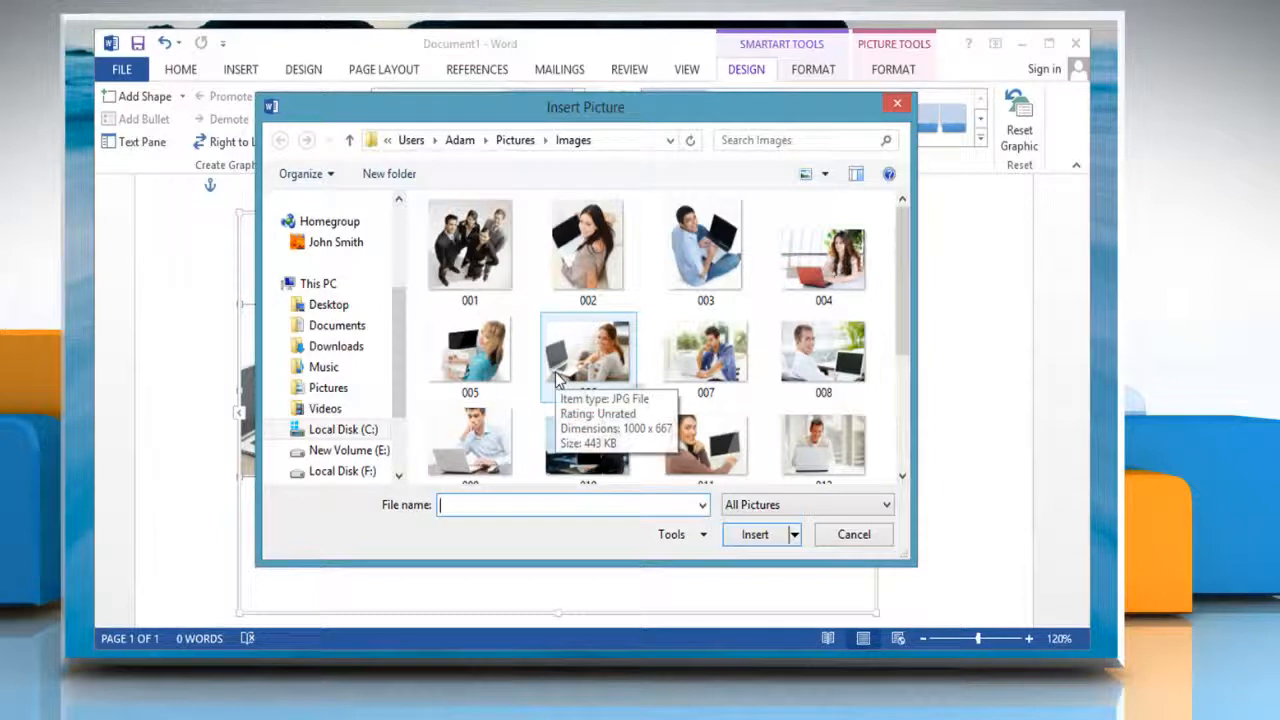
pyautogui.click(755, 534)
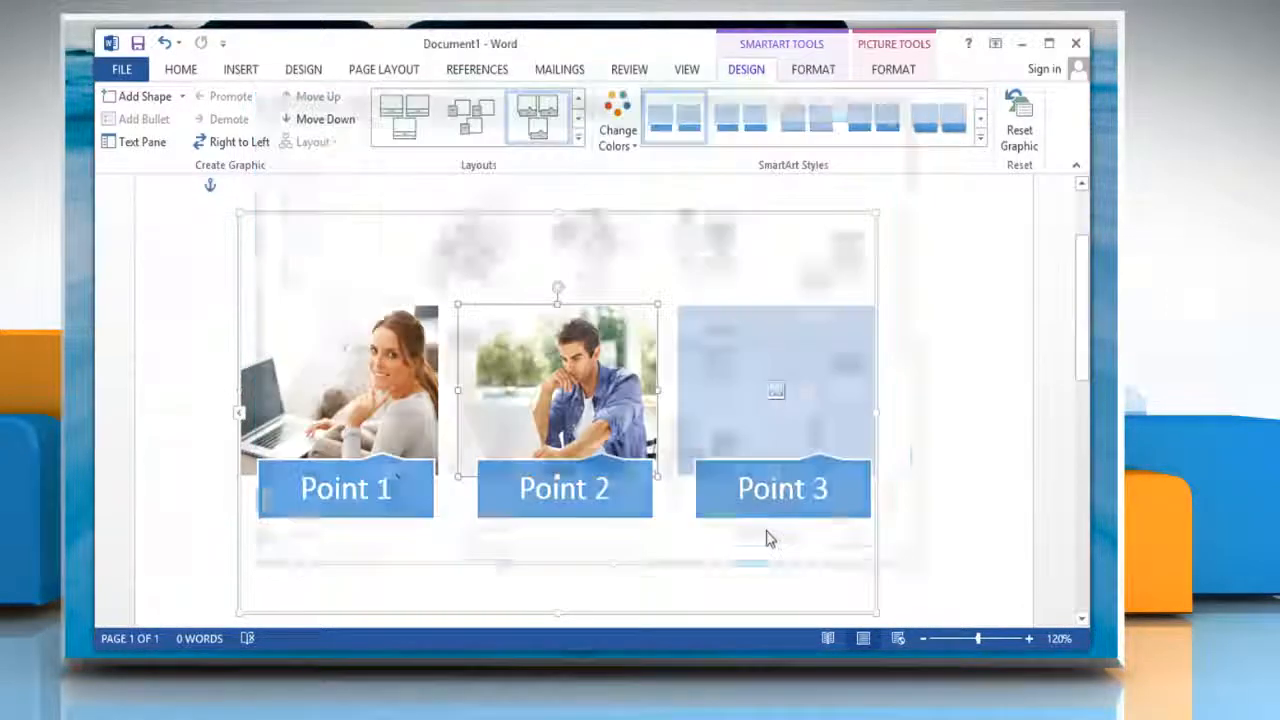